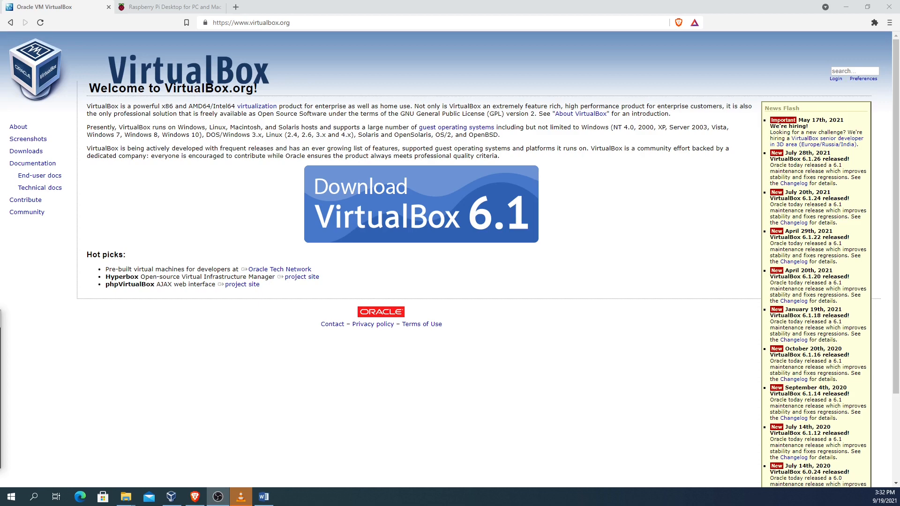
# View the Raspberry Pi Desktop (Debian Buster) download page in Brave before returning to VirtualBox
pyautogui.click(164, 8)
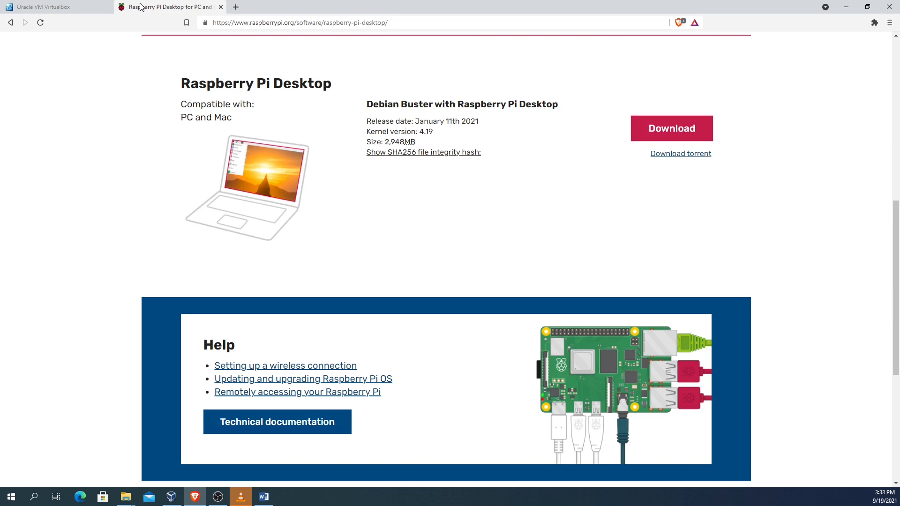
pyautogui.moveTo(538, 131)
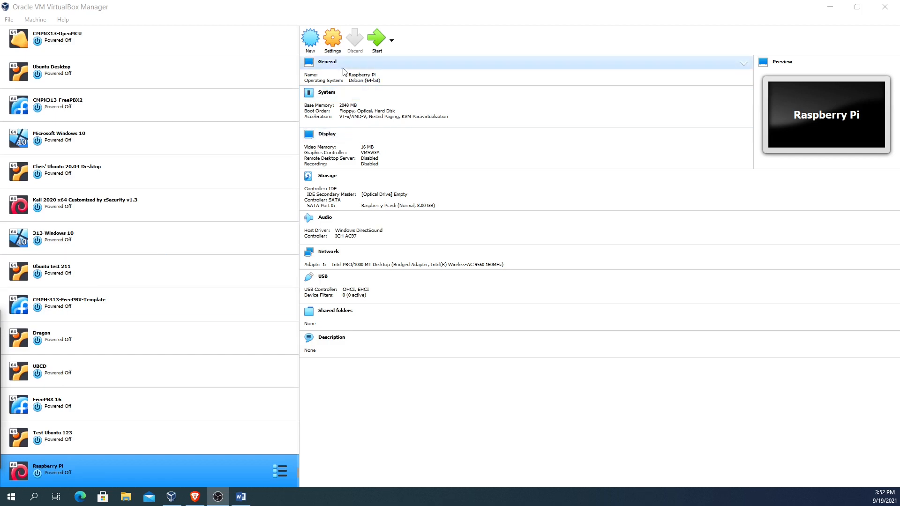
# Create a new VM named YNE_RP, type Linux, version Debian (32-bit), and continue to memory
pyautogui.click(308, 37)
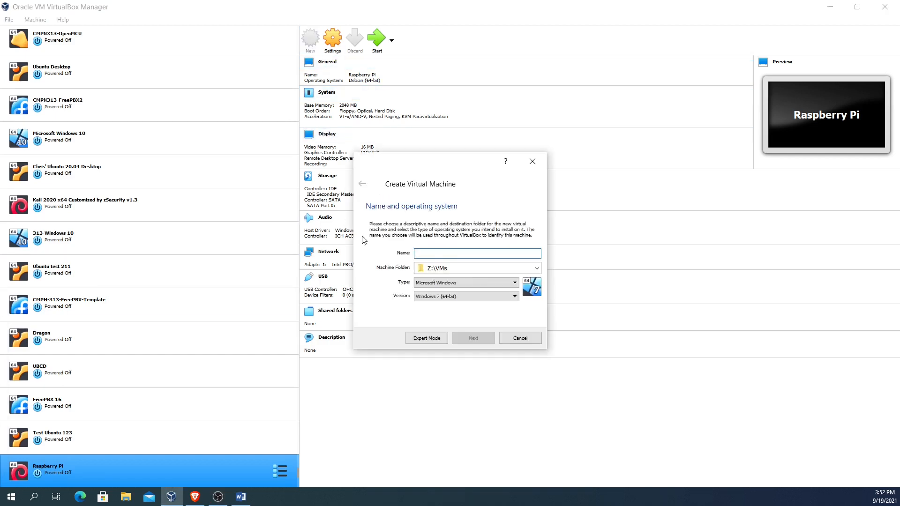
pyautogui.click(476, 253)
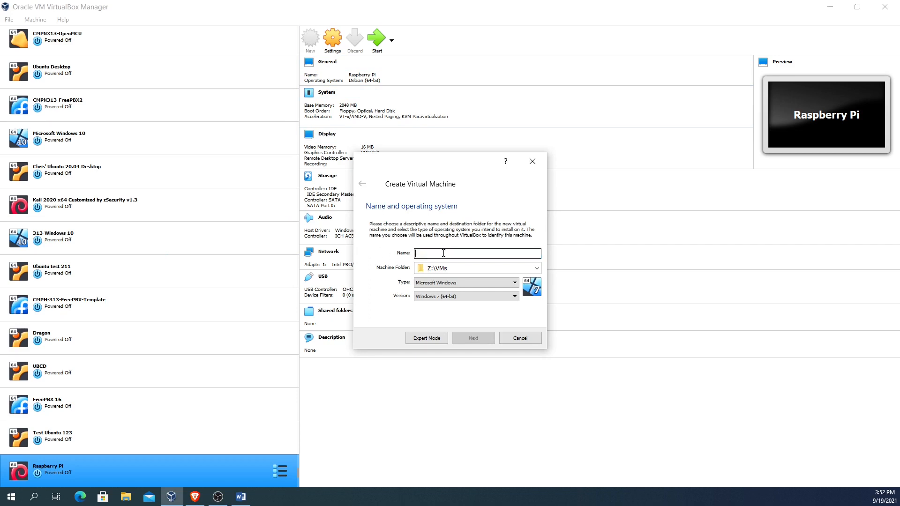
pyautogui.write('YNE_RP')
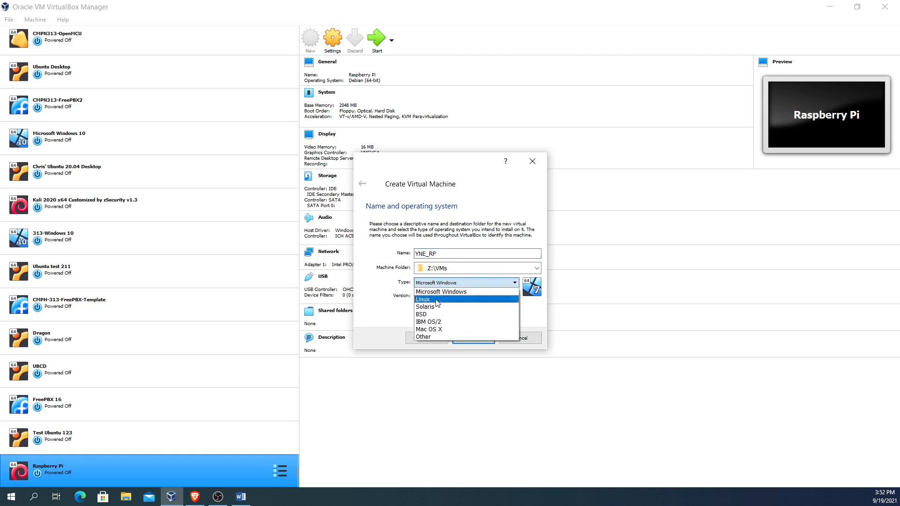
pyautogui.click(422, 299)
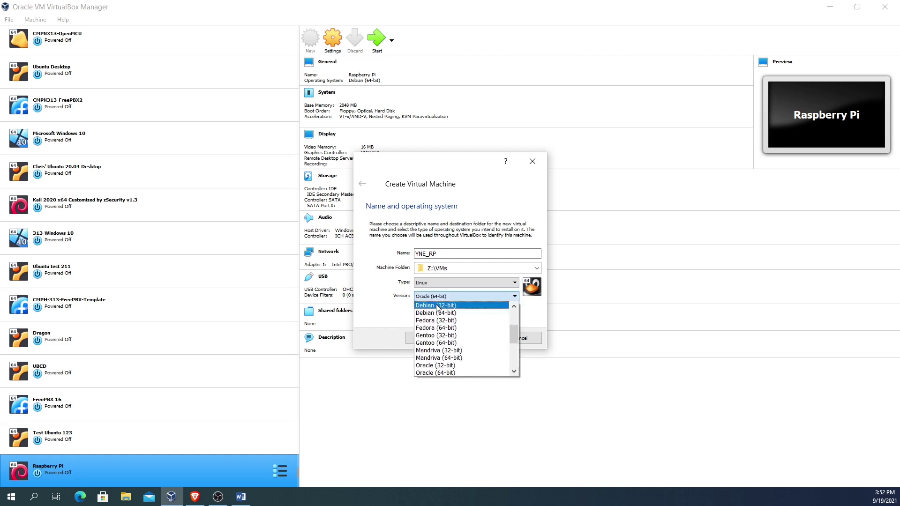
pyautogui.click(435, 305)
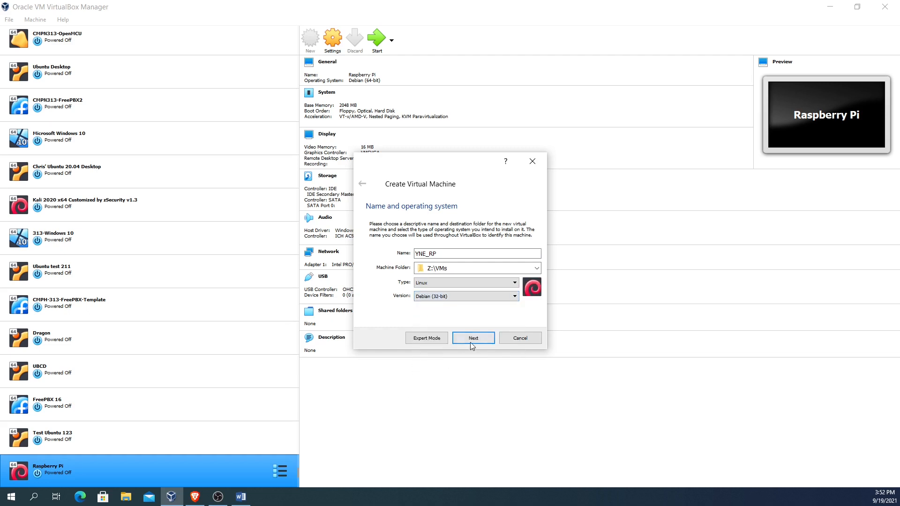
pyautogui.click(474, 337)
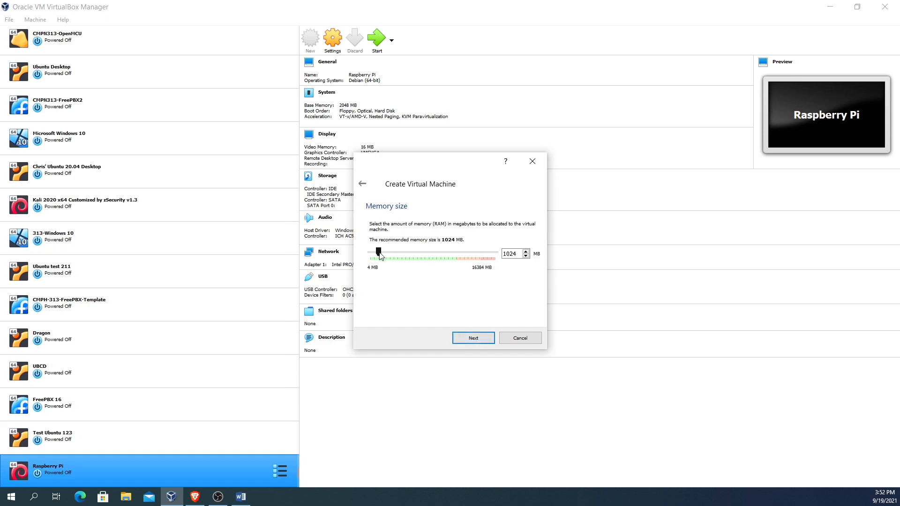
# Set the VM memory to 2048 MB and continue to the hard disk step
pyautogui.moveTo(378, 252); pyautogui.dragTo(387, 254)
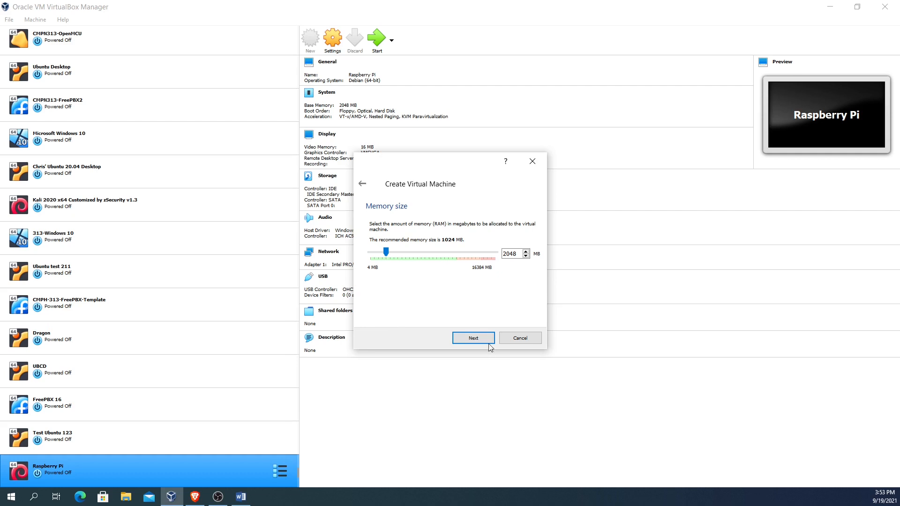
pyautogui.click(473, 338)
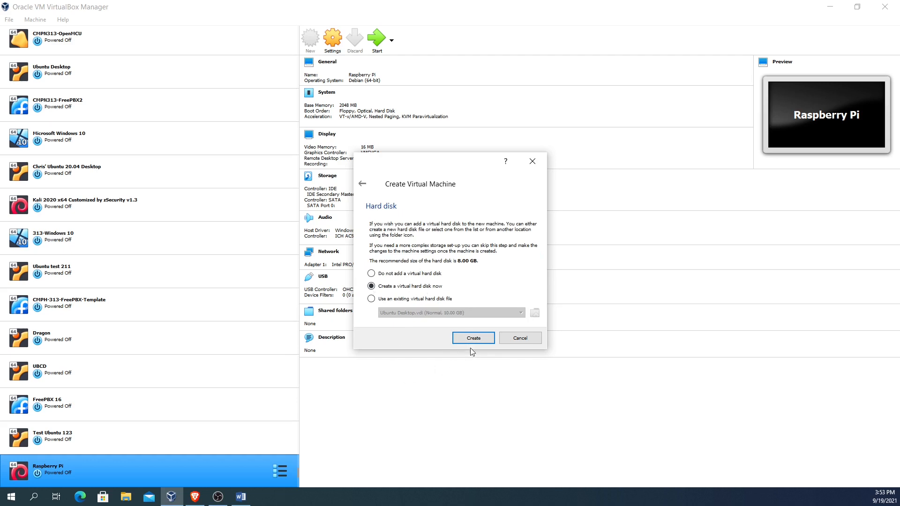
# Create a virtual hard disk now as a dynamically allocated VDI, reaching location and size
pyautogui.click(472, 338)
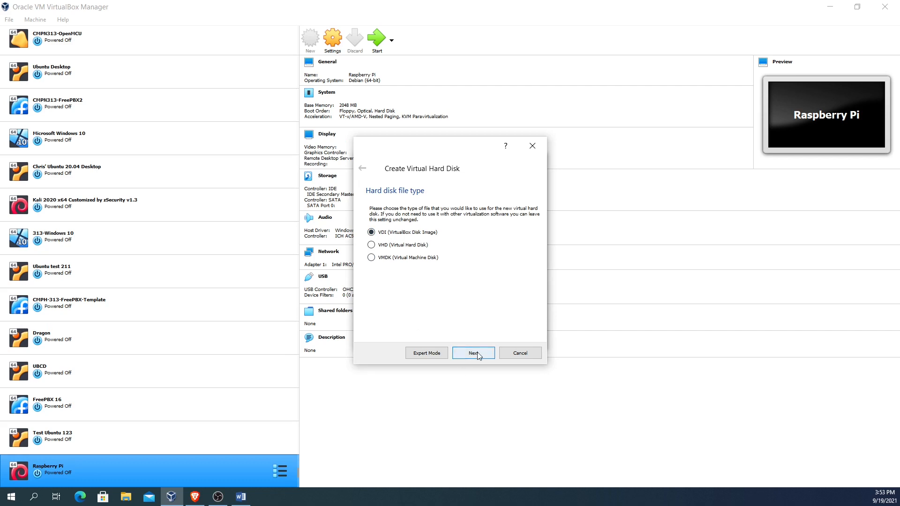
pyautogui.click(472, 352)
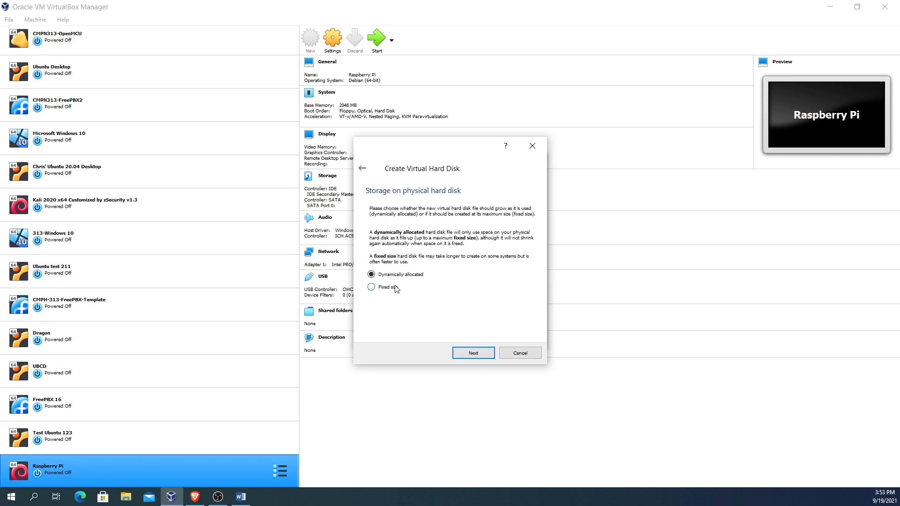
pyautogui.moveTo(456, 298)
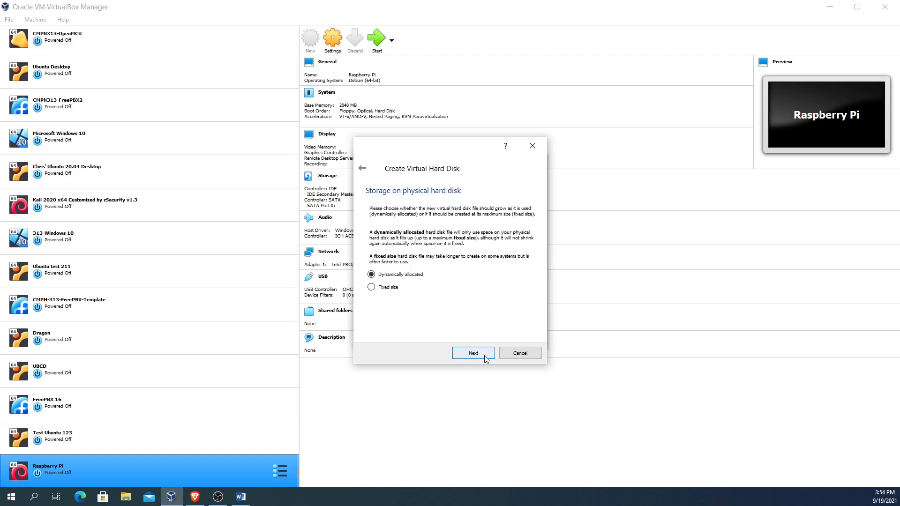
pyautogui.click(473, 353)
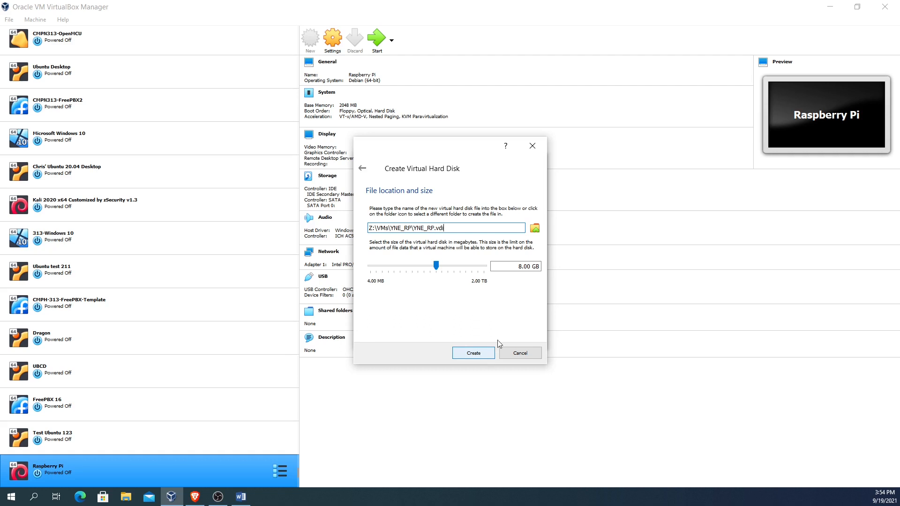
pyautogui.moveTo(426, 346)
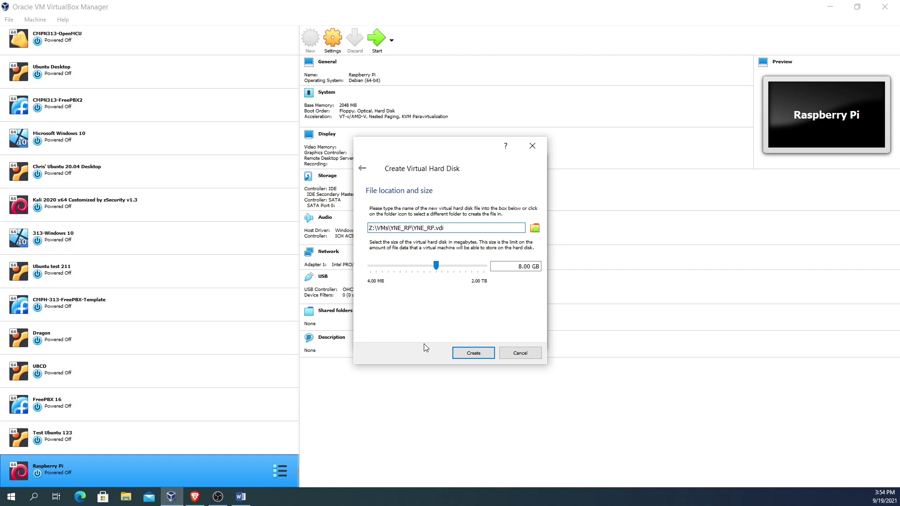
# Accept the default 8.00 GB YNE_RP.vdi disk and finish creating the machine
pyautogui.click(472, 353)
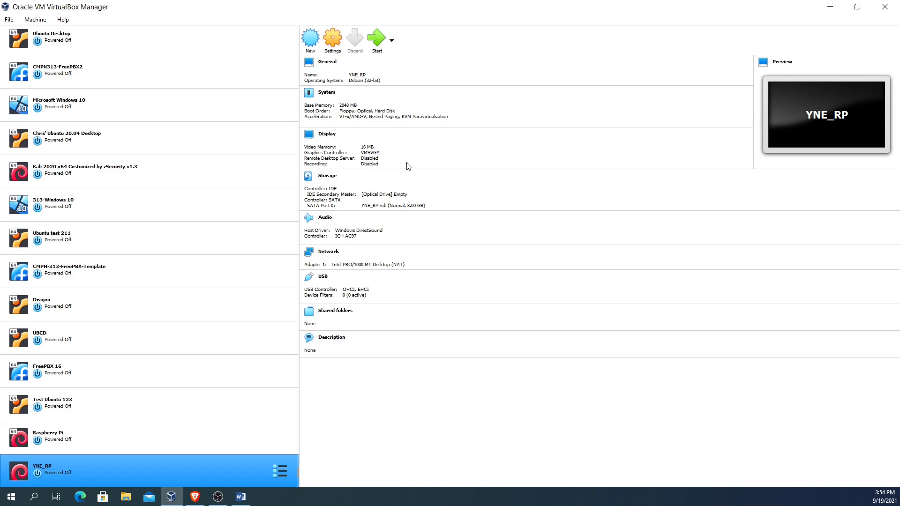
# In Storage settings, load 2021-01-11-raspios-buster-i386.iso into the optical drive and save
pyautogui.click(333, 40)
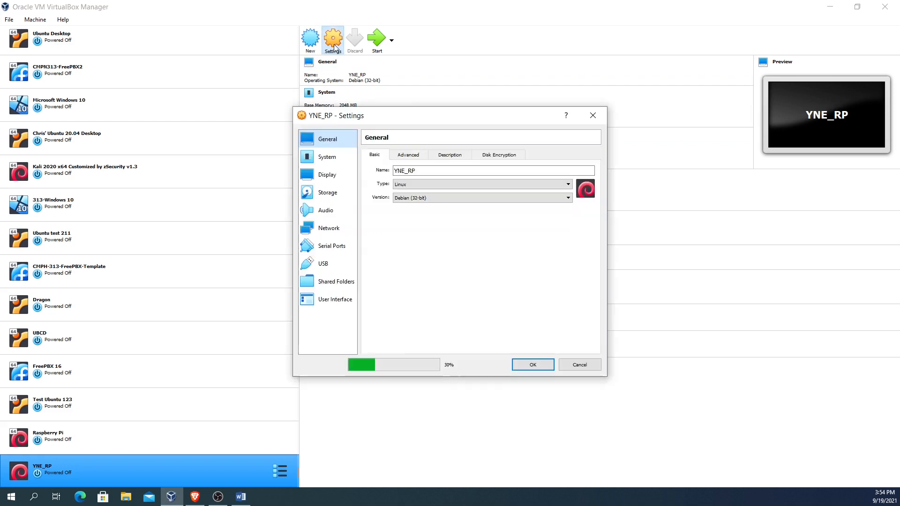
pyautogui.click(328, 192)
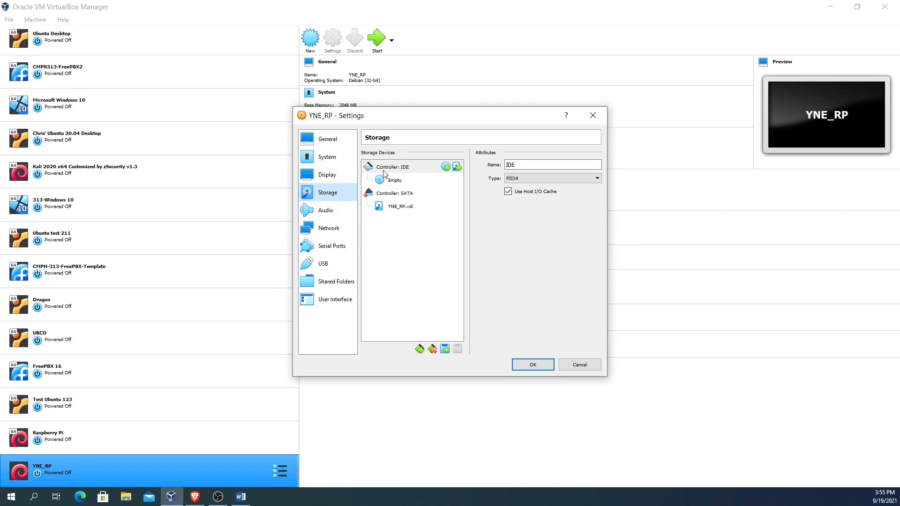
pyautogui.click(394, 180)
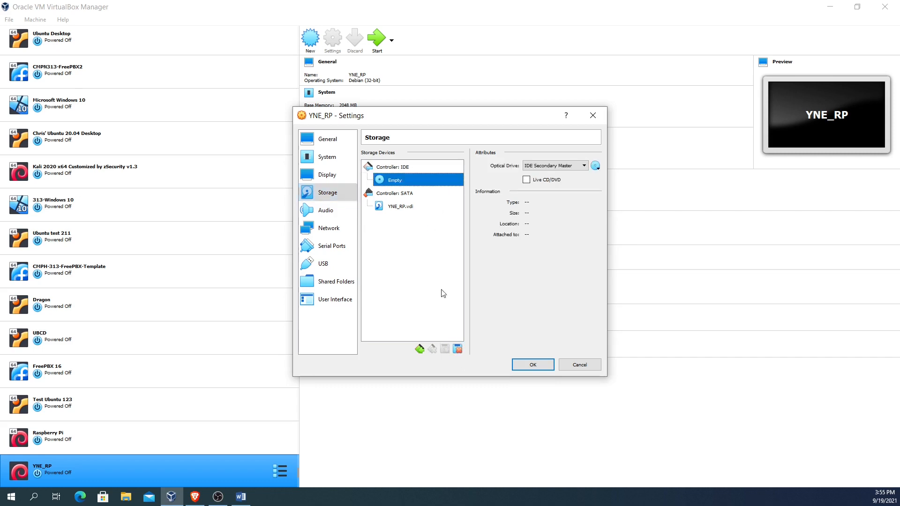
pyautogui.moveTo(439, 299)
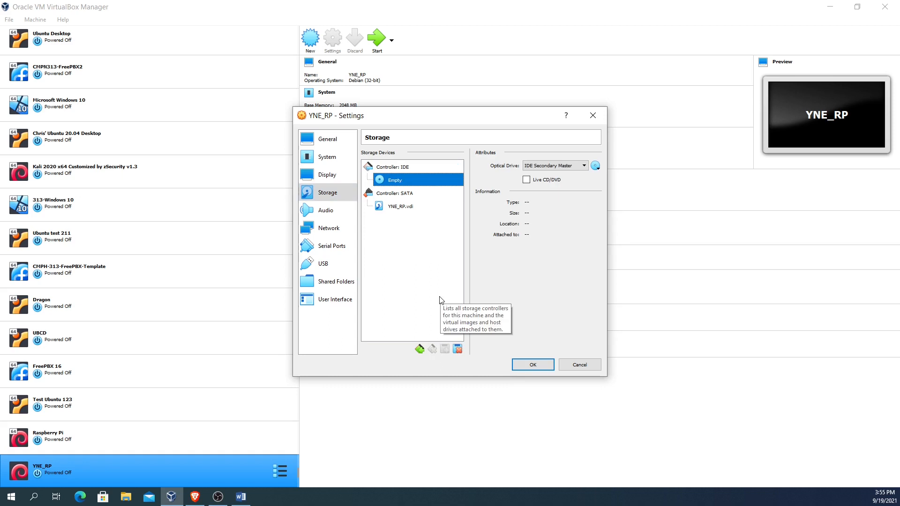
pyautogui.moveTo(566, 243)
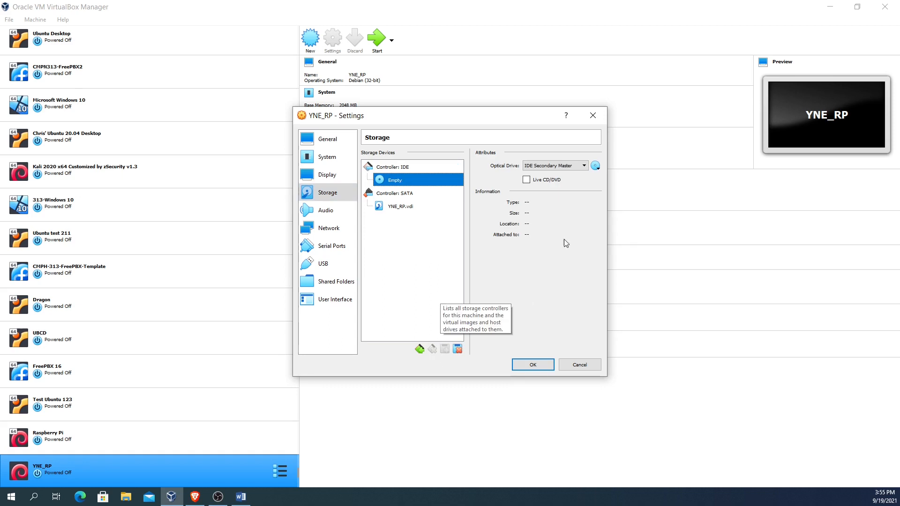
pyautogui.moveTo(594, 190)
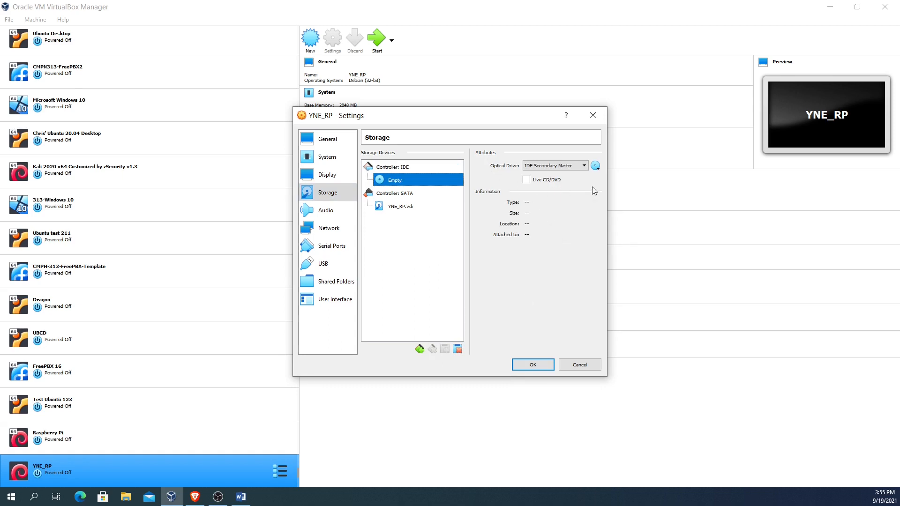
pyautogui.moveTo(595, 165)
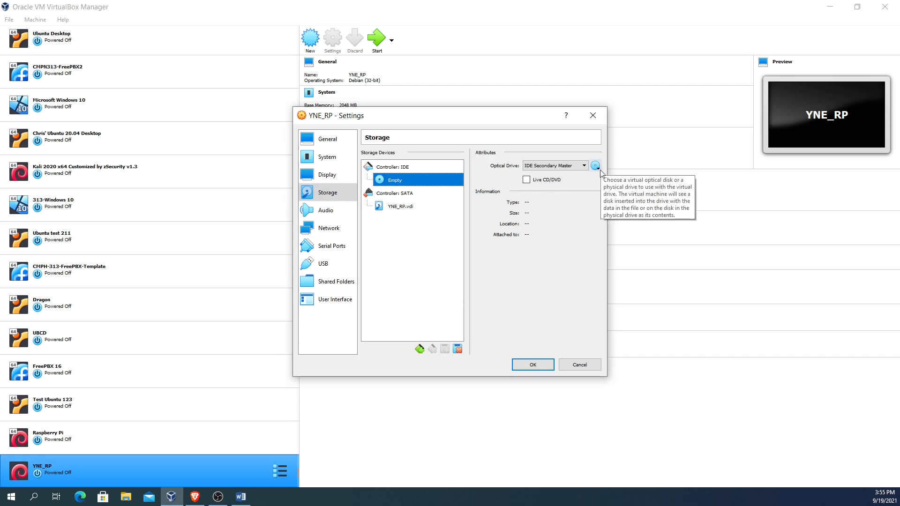
pyautogui.click(595, 165)
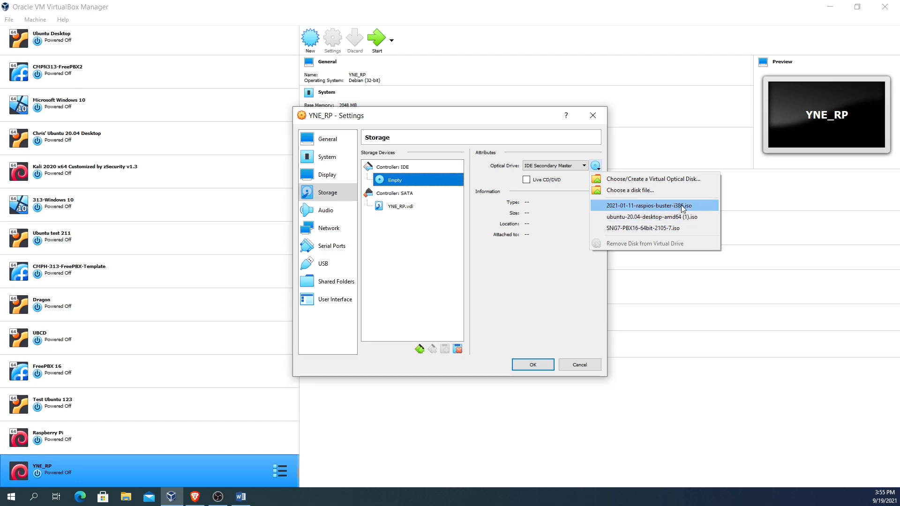
pyautogui.moveTo(669, 179)
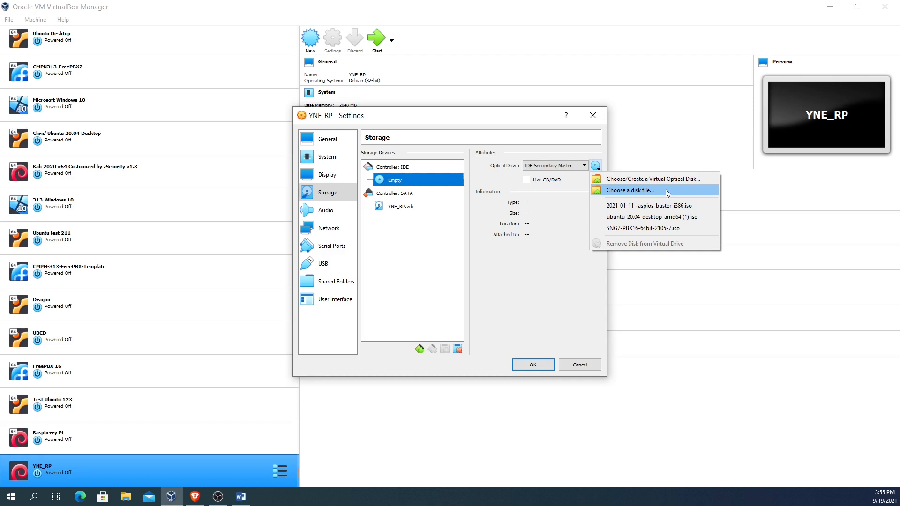
pyautogui.click(643, 205)
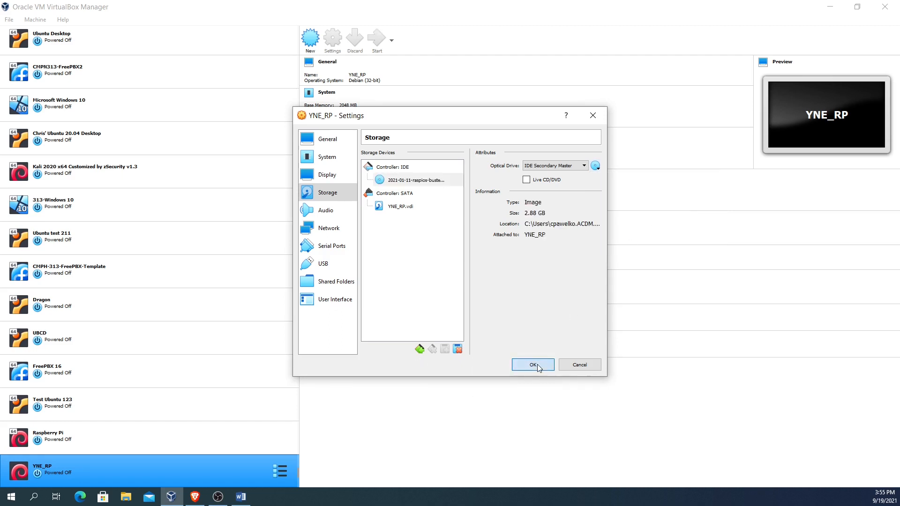
pyautogui.click(533, 364)
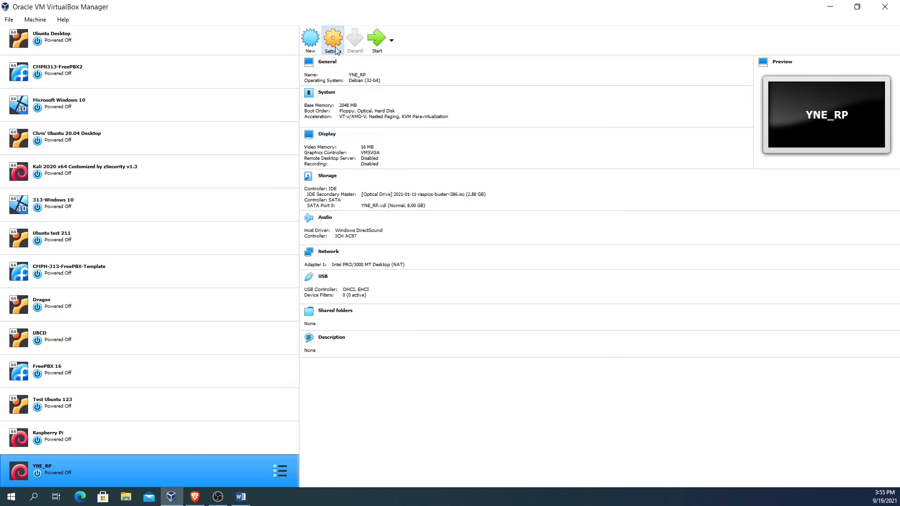
# In Network settings, attach the adapter as Bridged on the Intel Wireless-AC 9560 card and save
pyautogui.click(333, 37)
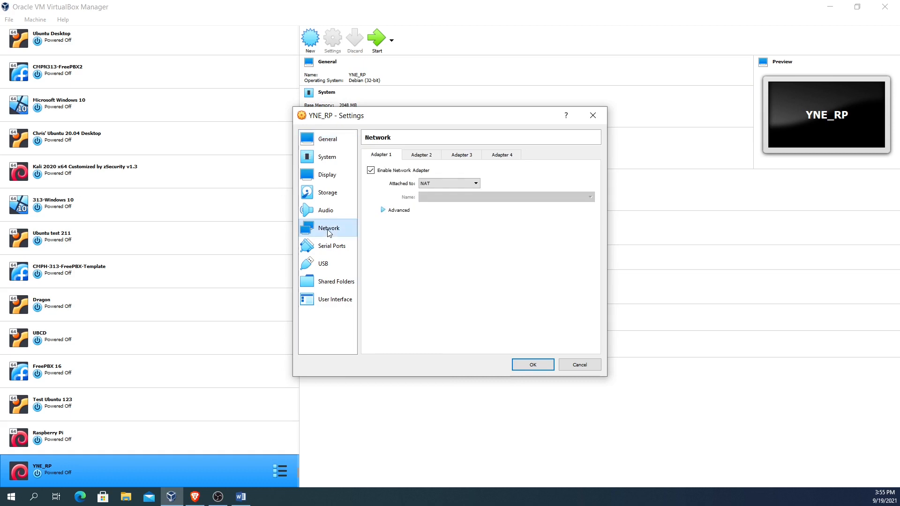
pyautogui.click(448, 184)
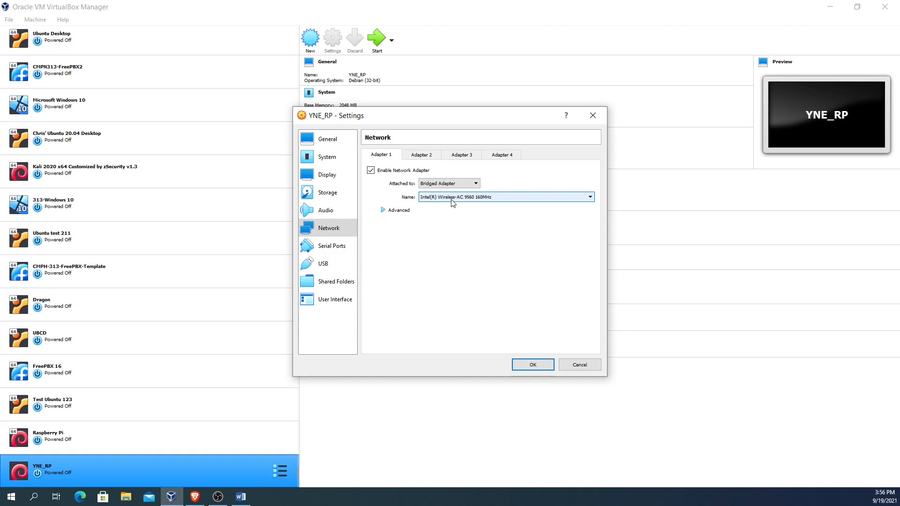
pyautogui.moveTo(453, 220)
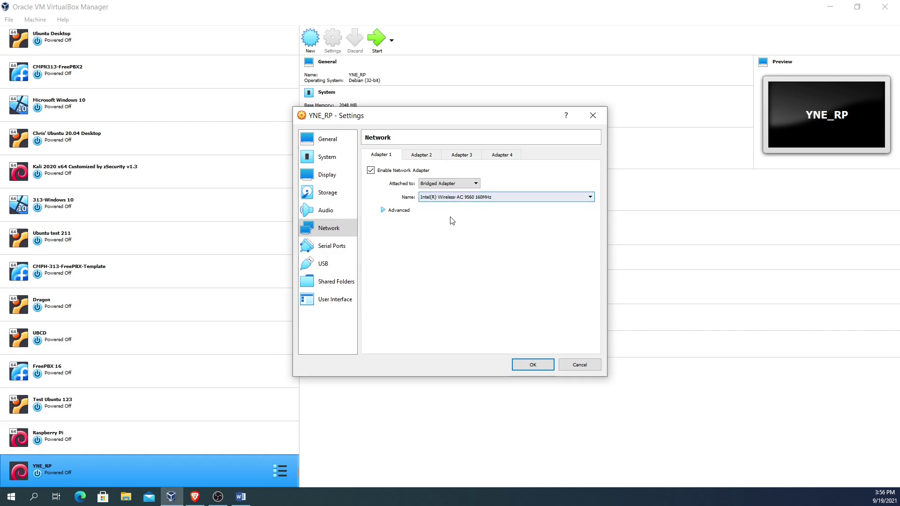
pyautogui.moveTo(429, 199)
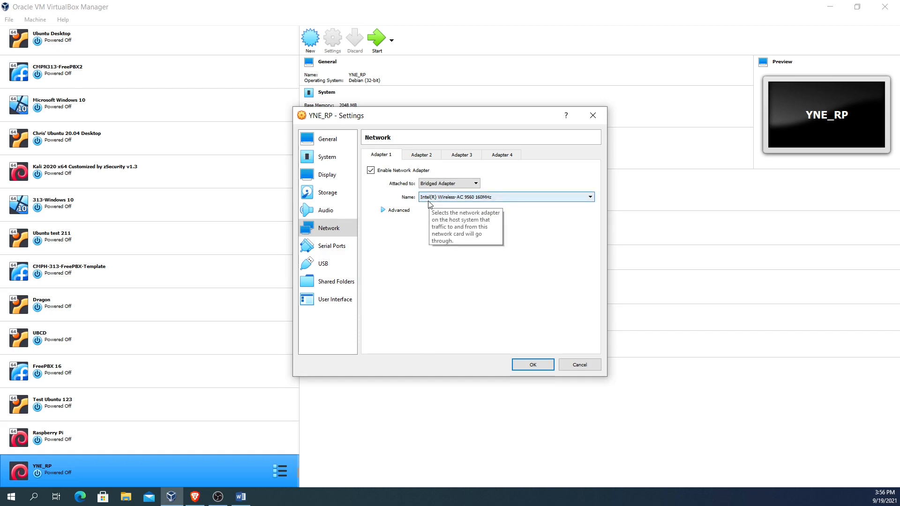
pyautogui.click(589, 197)
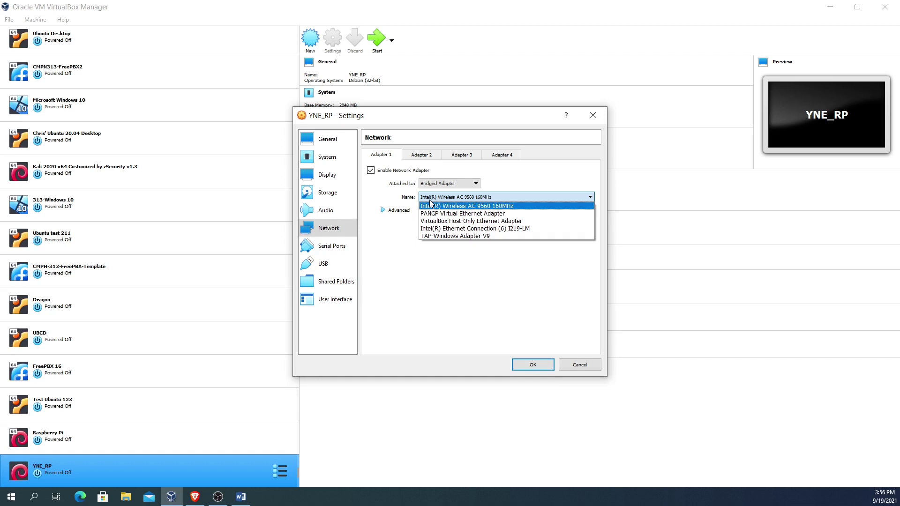
pyautogui.moveTo(477, 228)
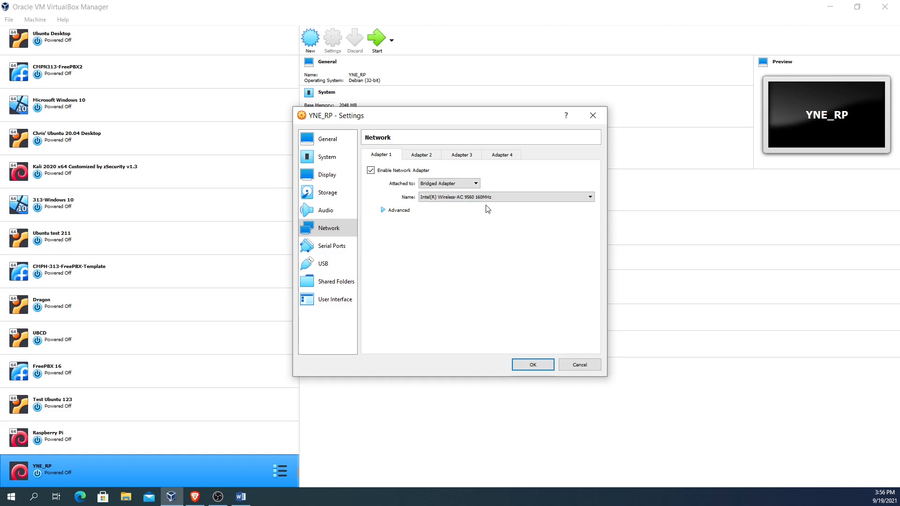
pyautogui.moveTo(523, 297)
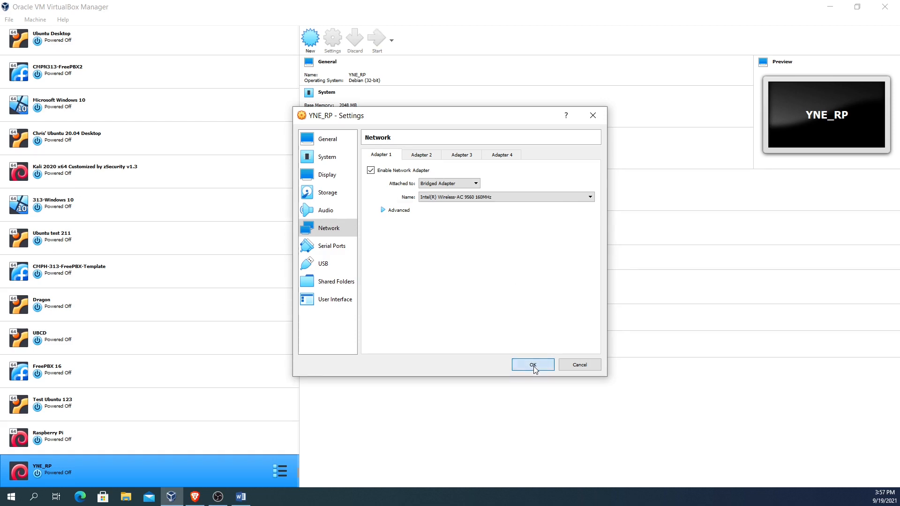
pyautogui.click(533, 365)
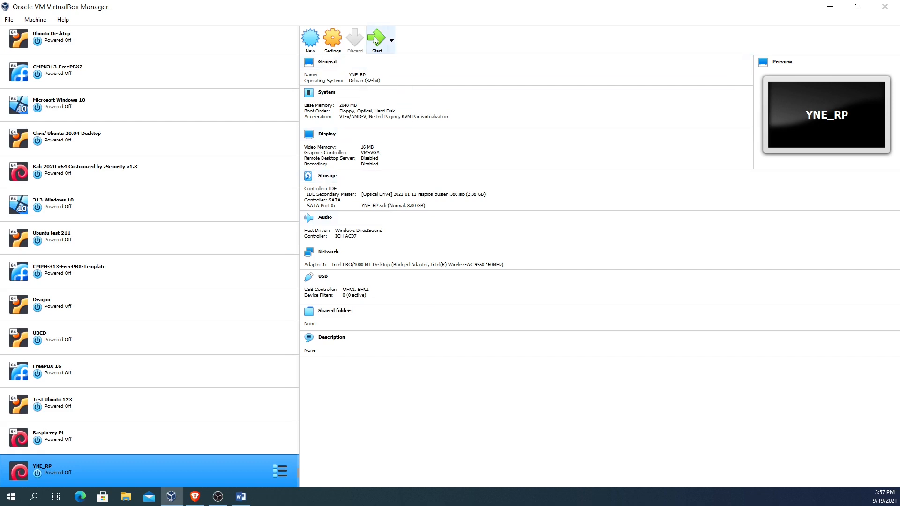
# Start the YNE_RP machine, reaching the start-up disk prompt with the raspios ISO offered
pyautogui.click(377, 36)
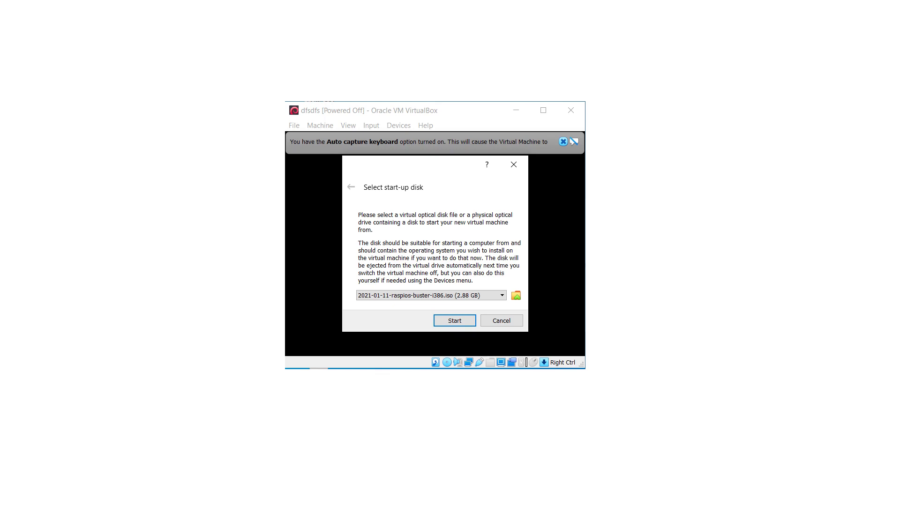
pyautogui.click(454, 321)
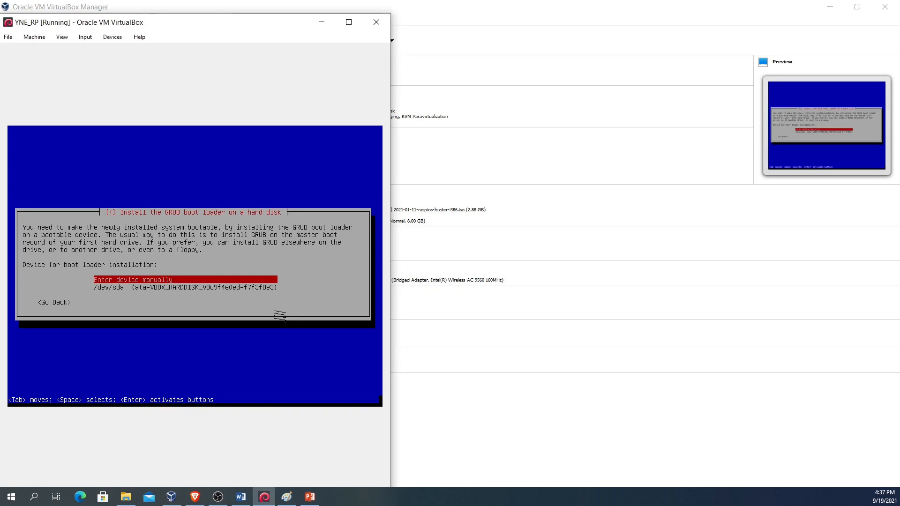
# Select /dev/sda as the GRUB boot loader target and let the installation finish
pyautogui.press('Down')
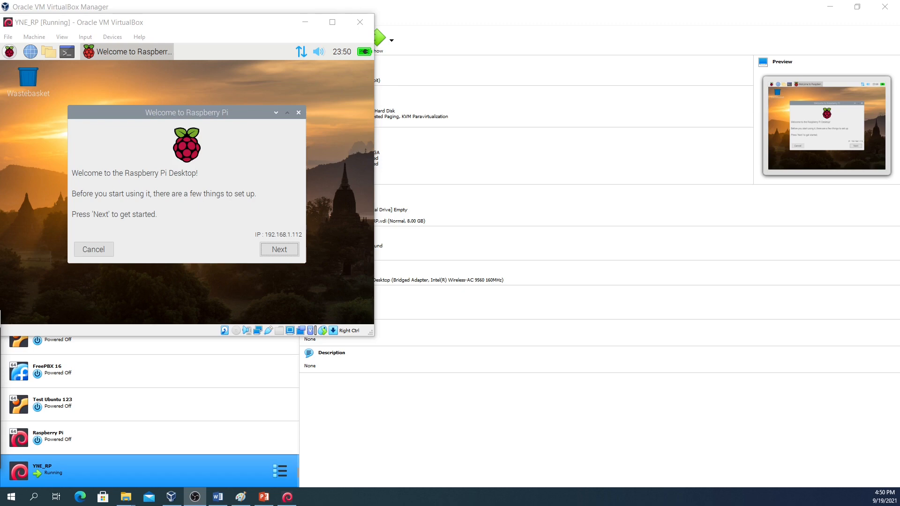
pyautogui.moveTo(269, 298)
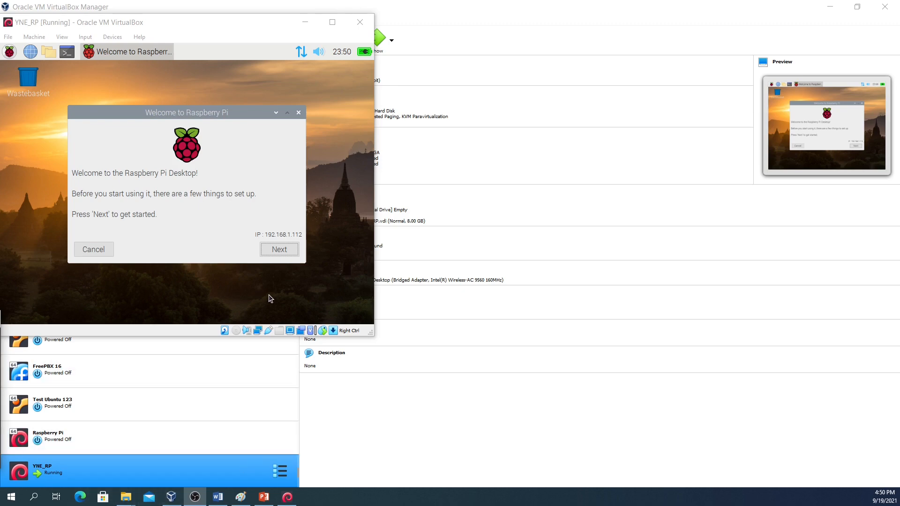
# Run the welcome wizard with country Canada and a new password, dismissing the update error
pyautogui.click(279, 249)
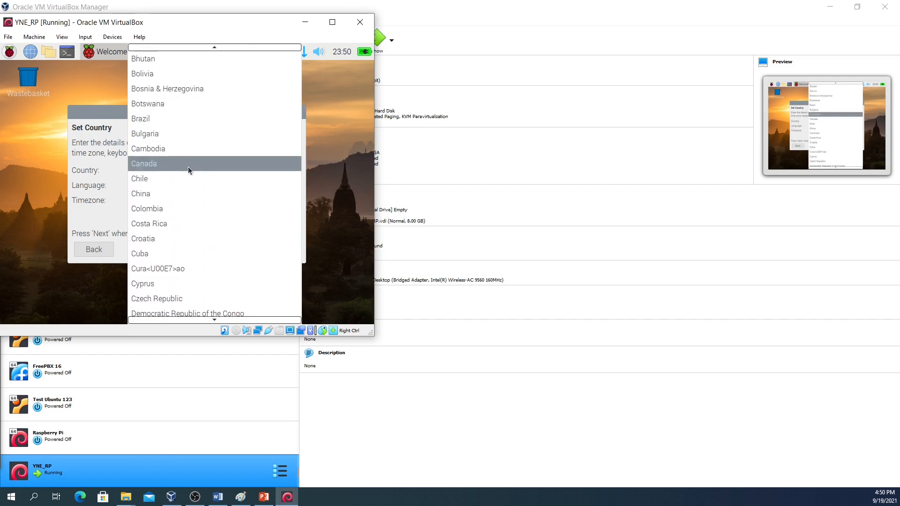
pyautogui.click(145, 163)
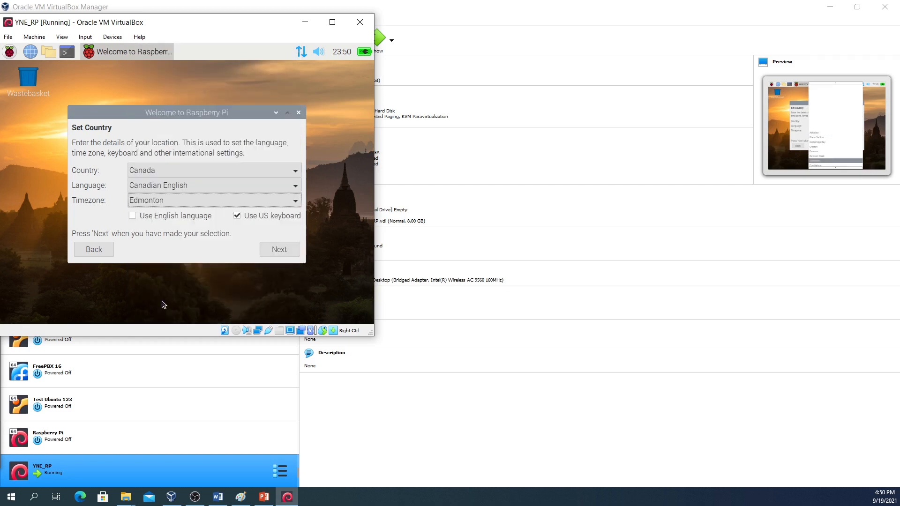
pyautogui.click(279, 249)
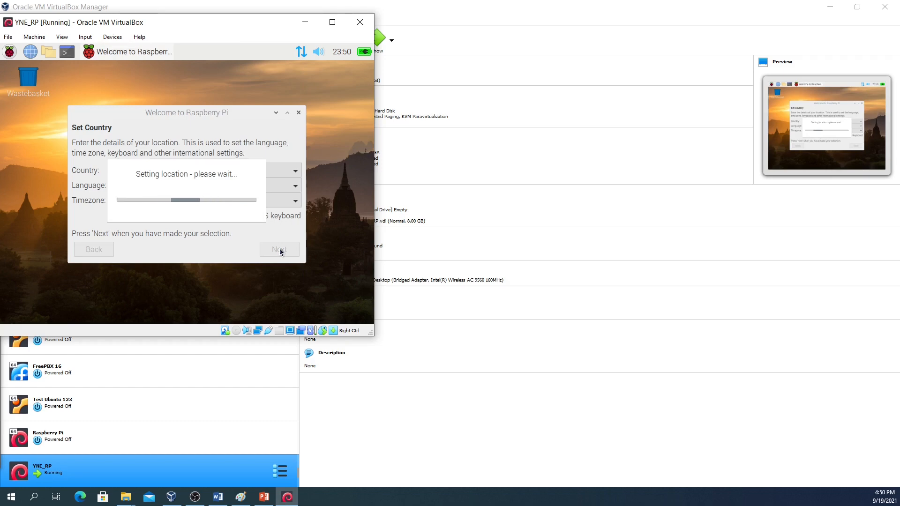
pyautogui.click(279, 250)
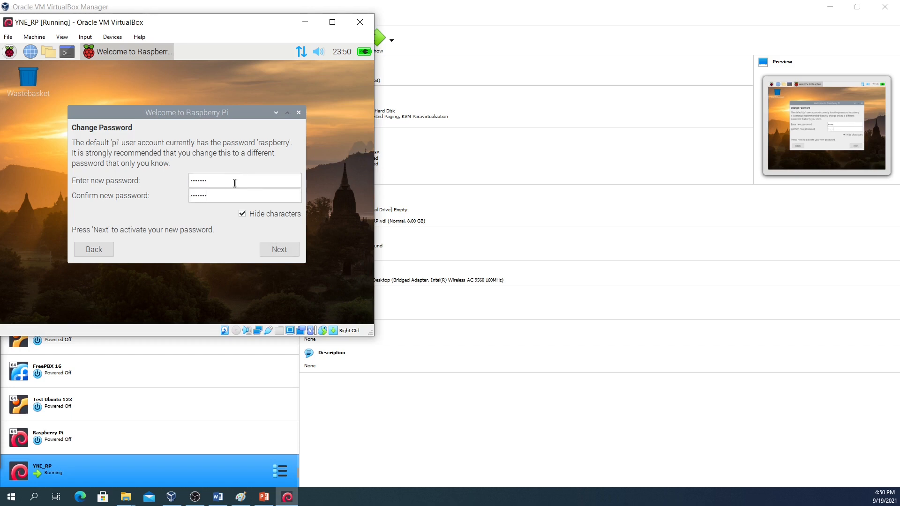
pyautogui.click(279, 250)
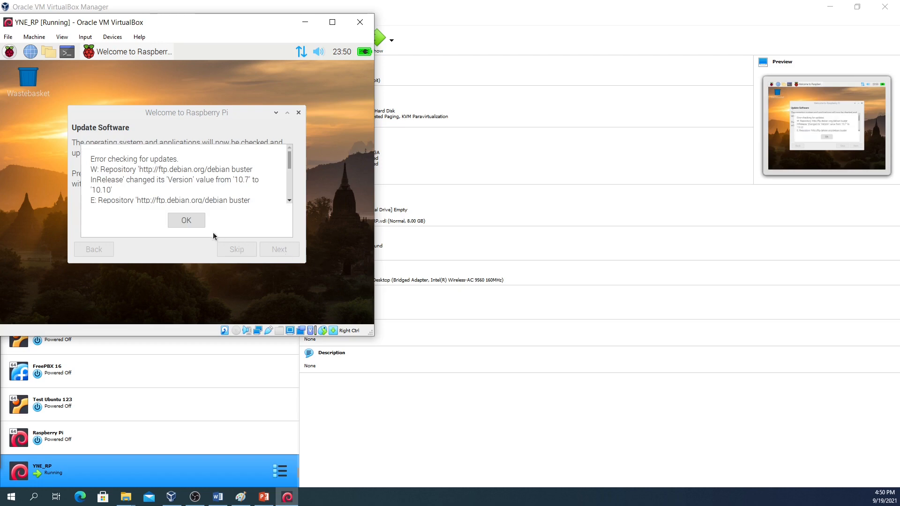
pyautogui.click(186, 219)
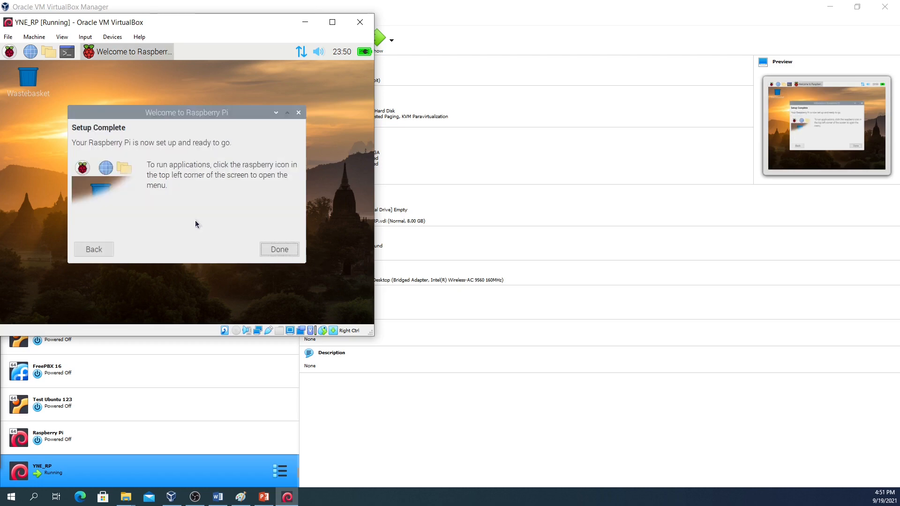